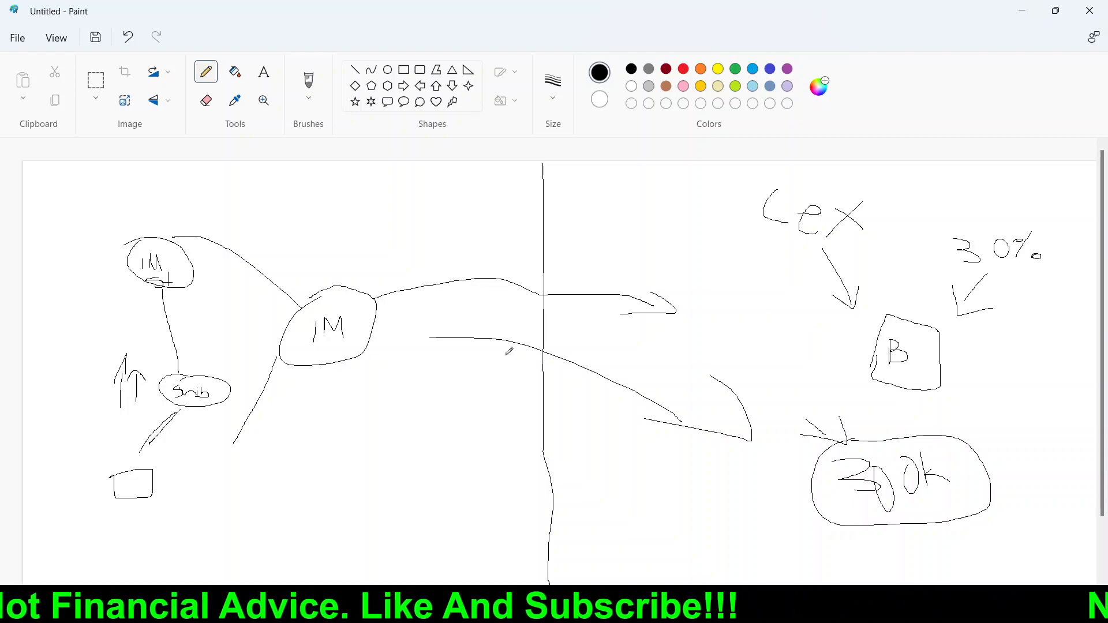
{"action": "mouse_move", "coordinate": [292, 429]}
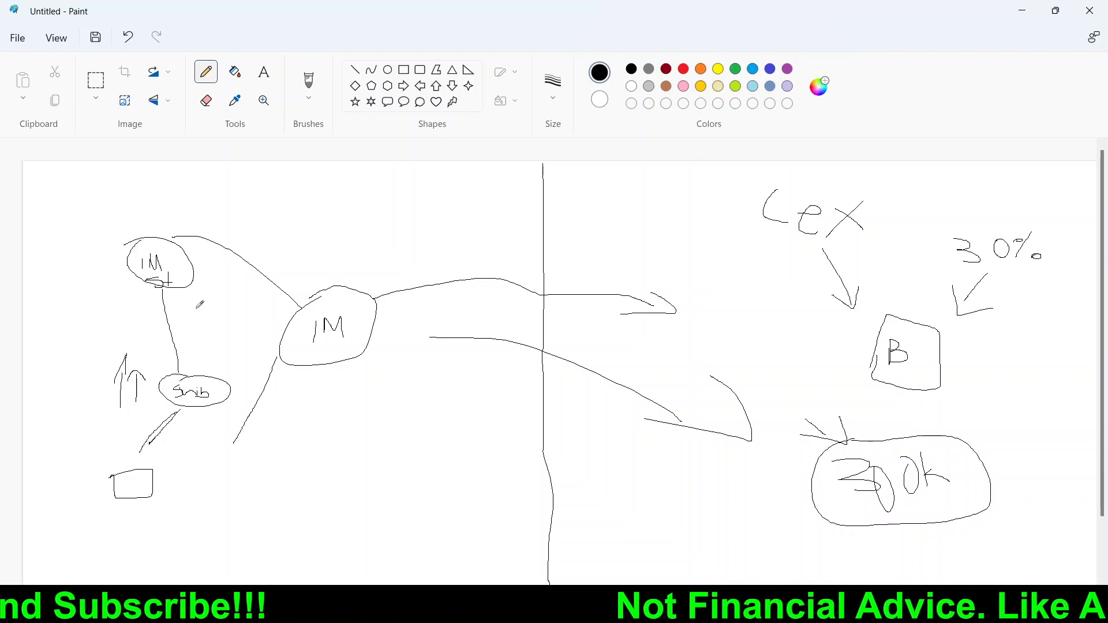
{"action": "mouse_move", "coordinate": [451, 341]}
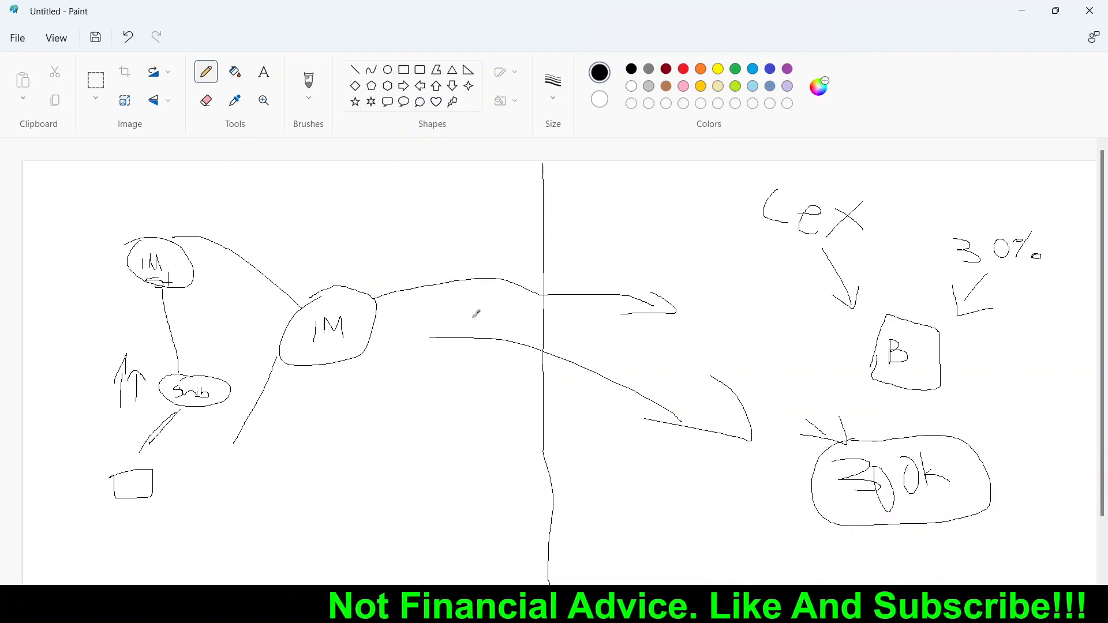
{"action": "mouse_move", "coordinate": [494, 308]}
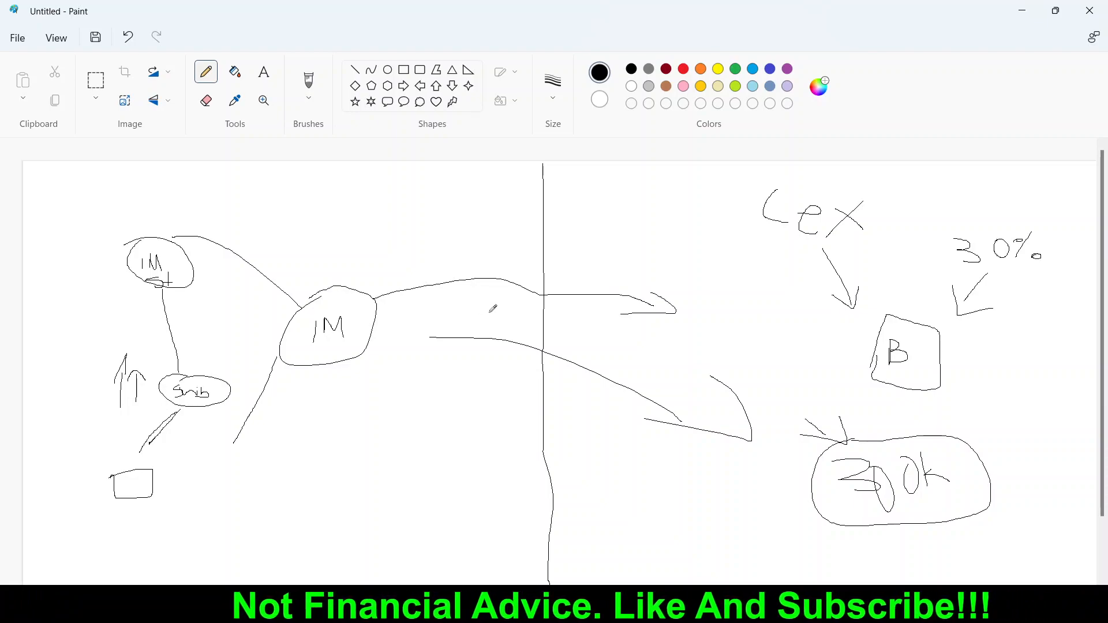